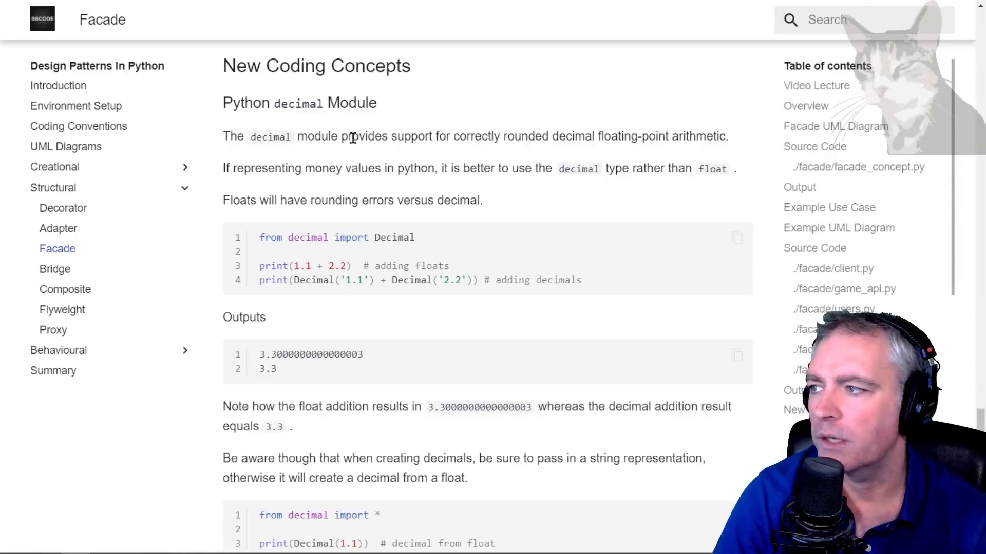
mouse_move(469, 142)
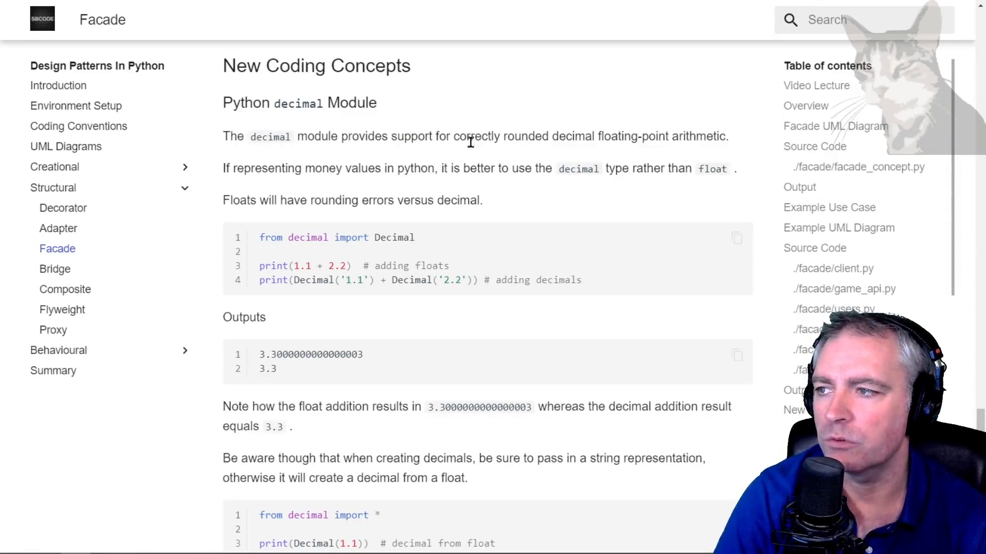
mouse_move(710, 136)
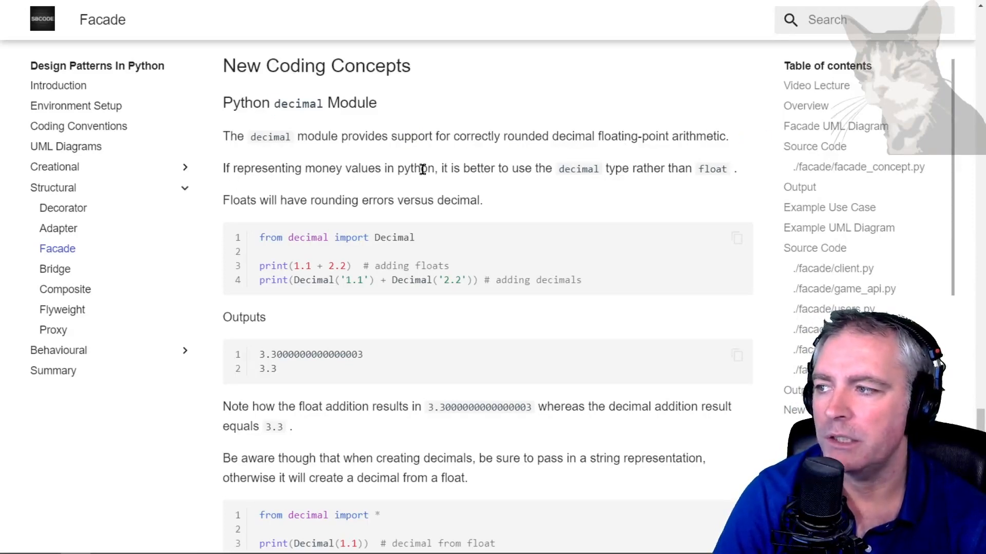
mouse_move(531, 180)
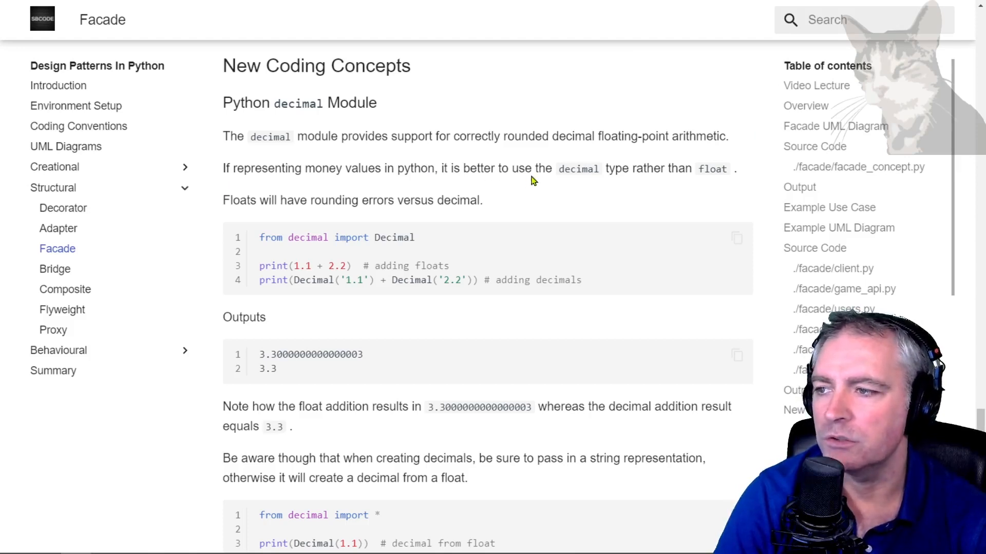
mouse_move(685, 169)
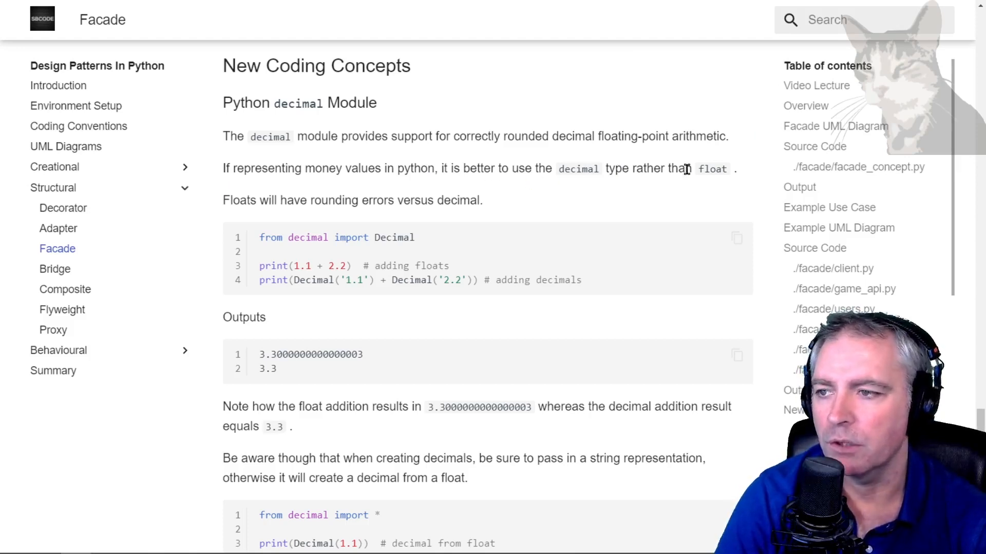
mouse_move(412, 198)
text(decimal)
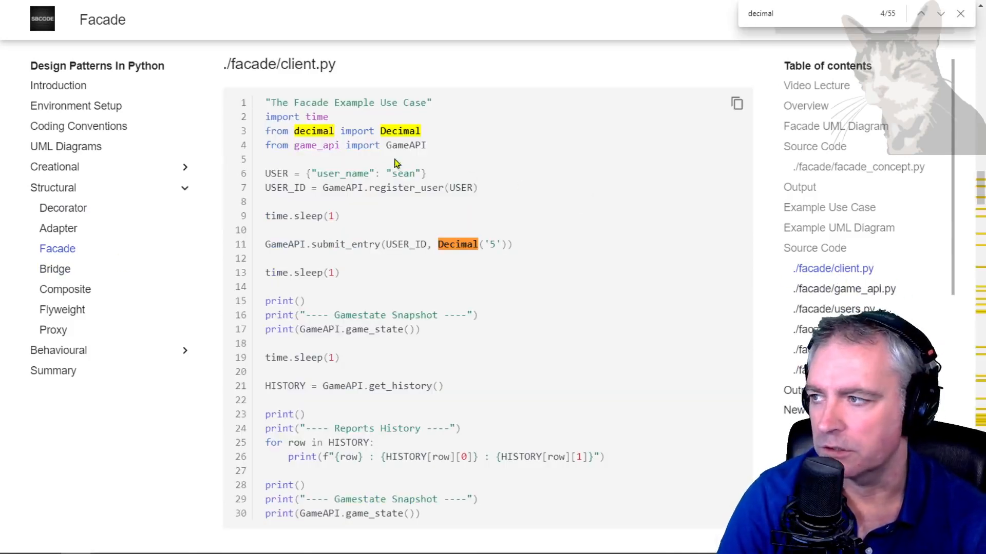
mouse_move(410, 243)
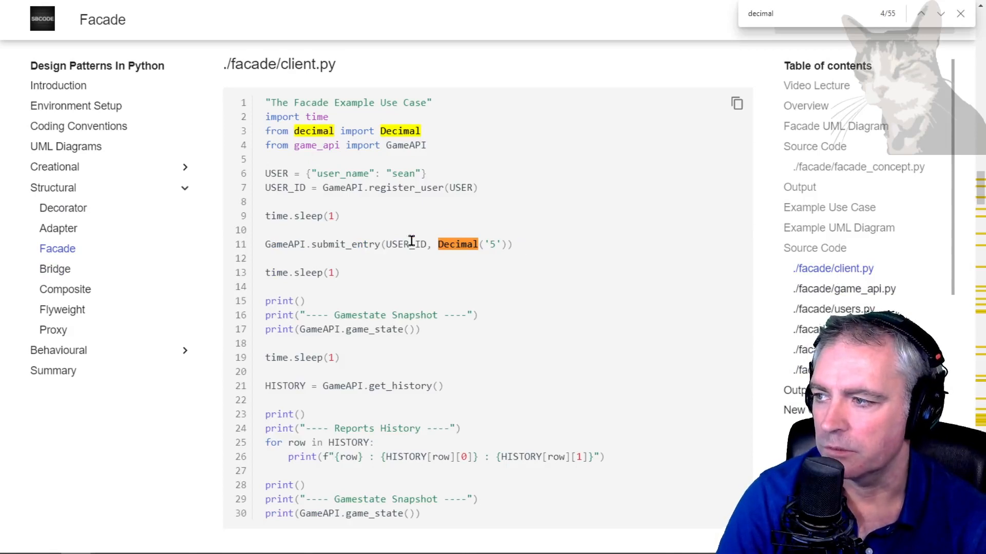
Step: Scroll through the documentation page and return to the decimal module explanation
click(844, 289)
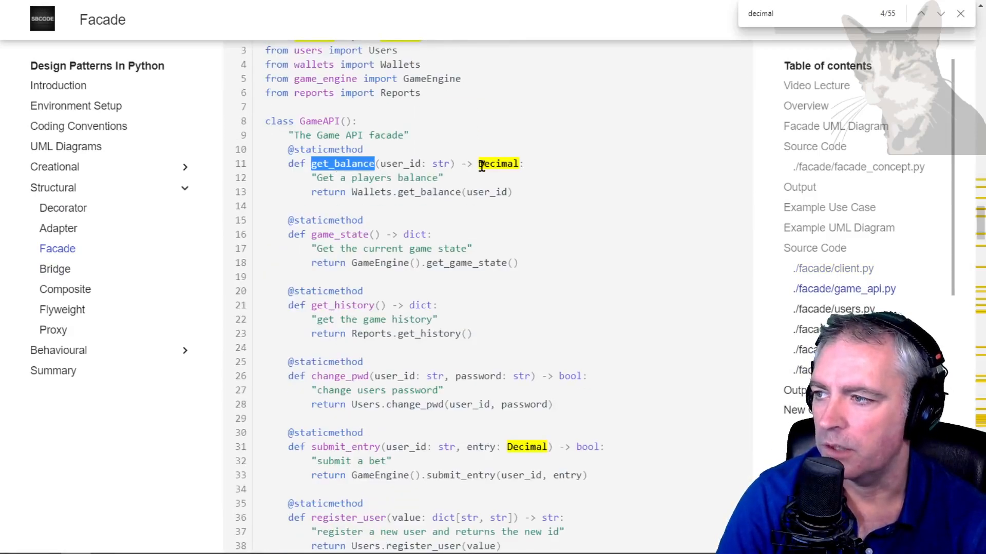
scroll(down, 3)
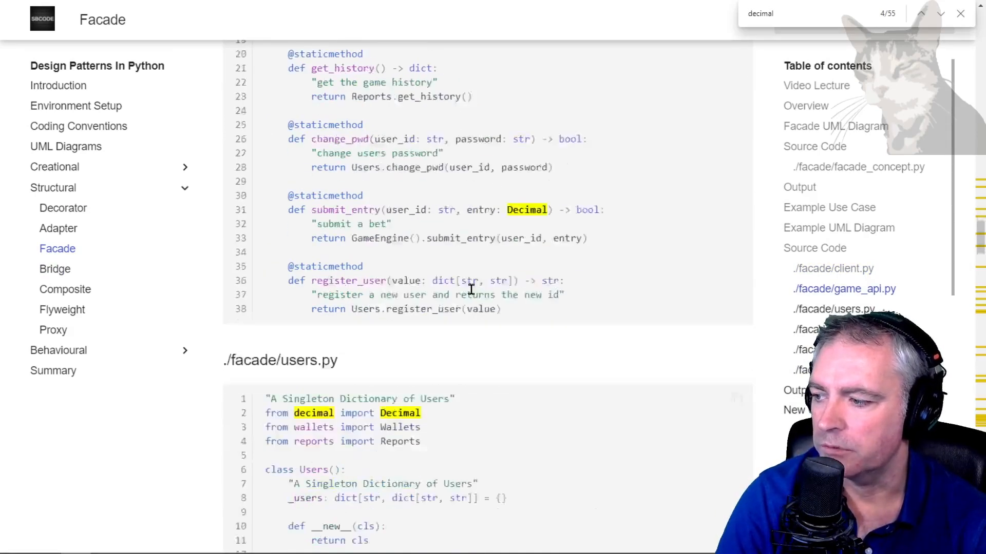
scroll(down, 3)
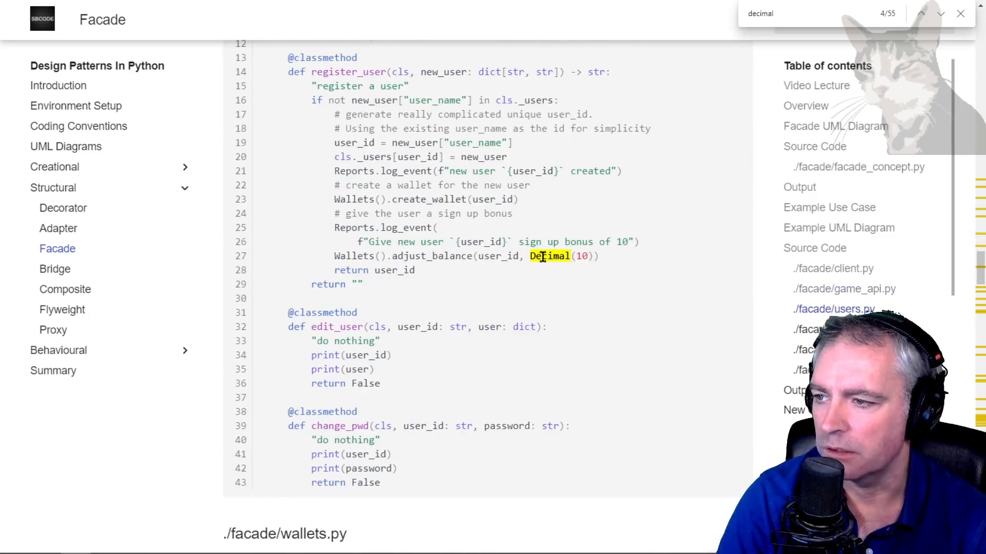
scroll(down, 3)
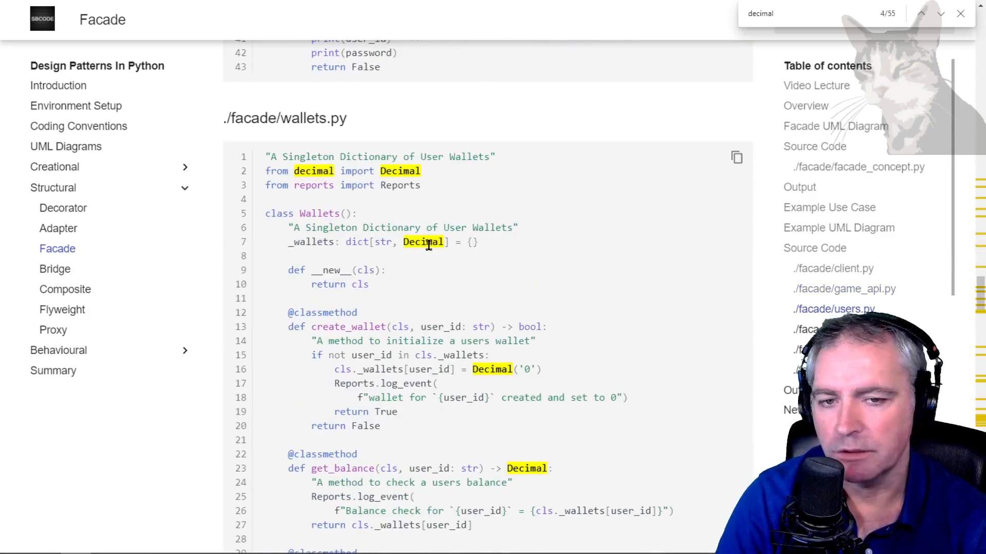
scroll(down, 3)
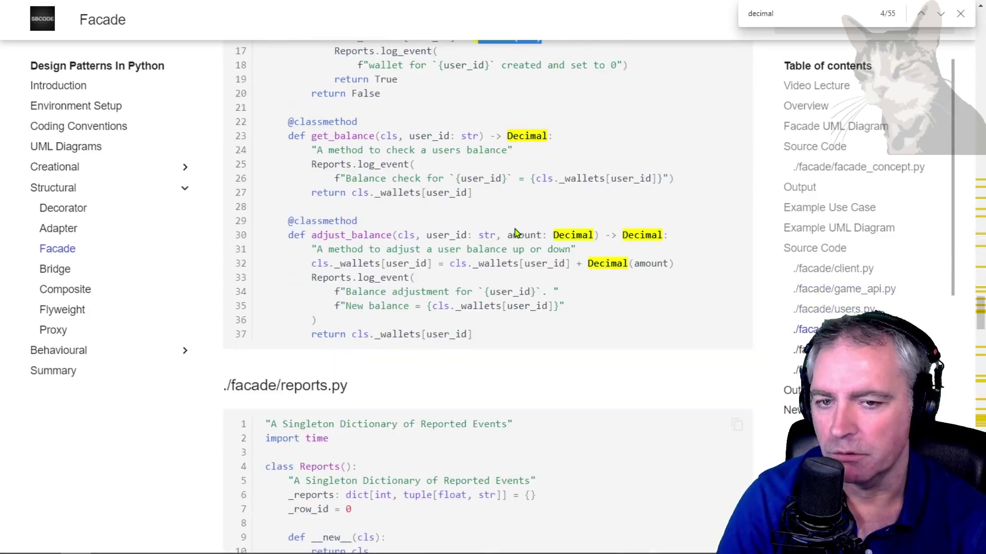
scroll(down, 3)
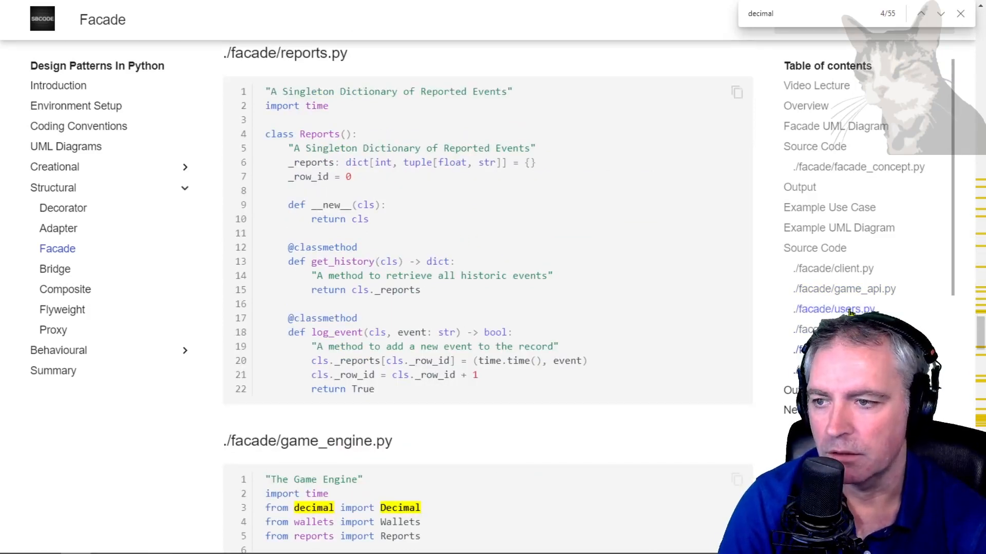
click(960, 13)
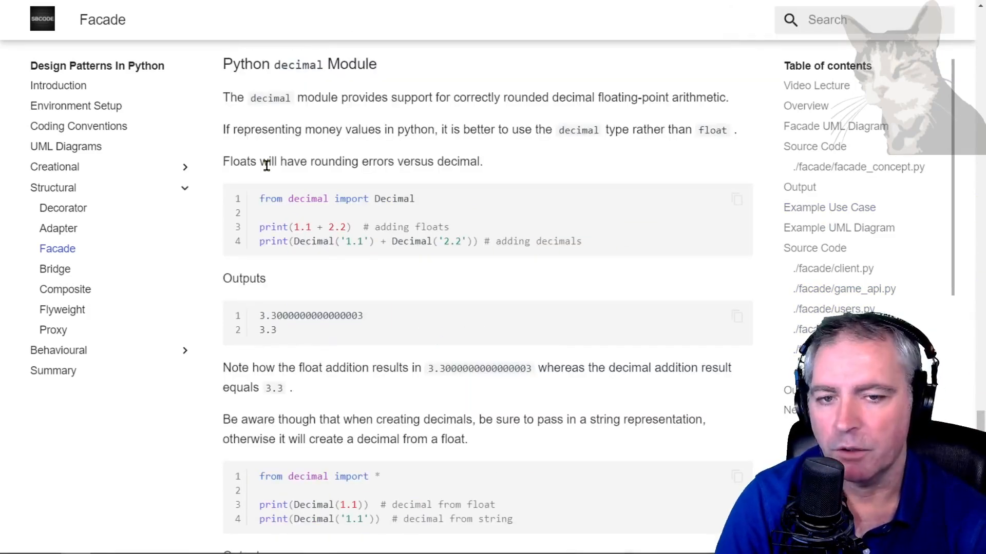
mouse_move(446, 167)
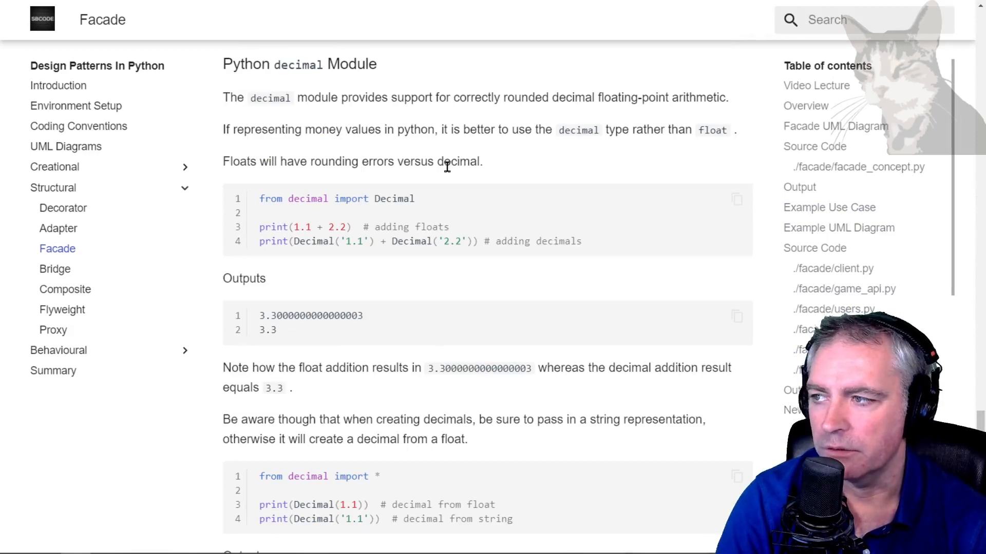
mouse_move(447, 164)
text(python)
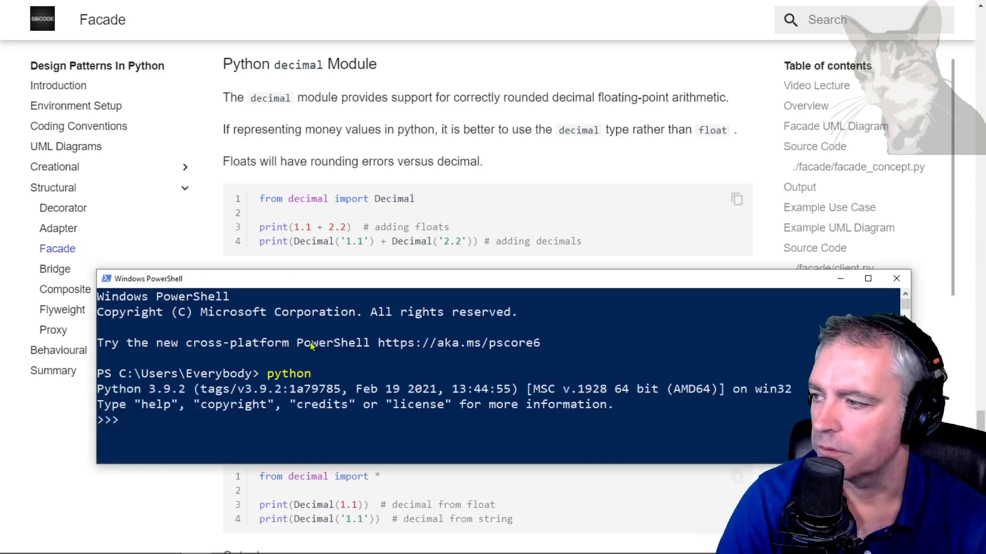
mouse_move(332, 432)
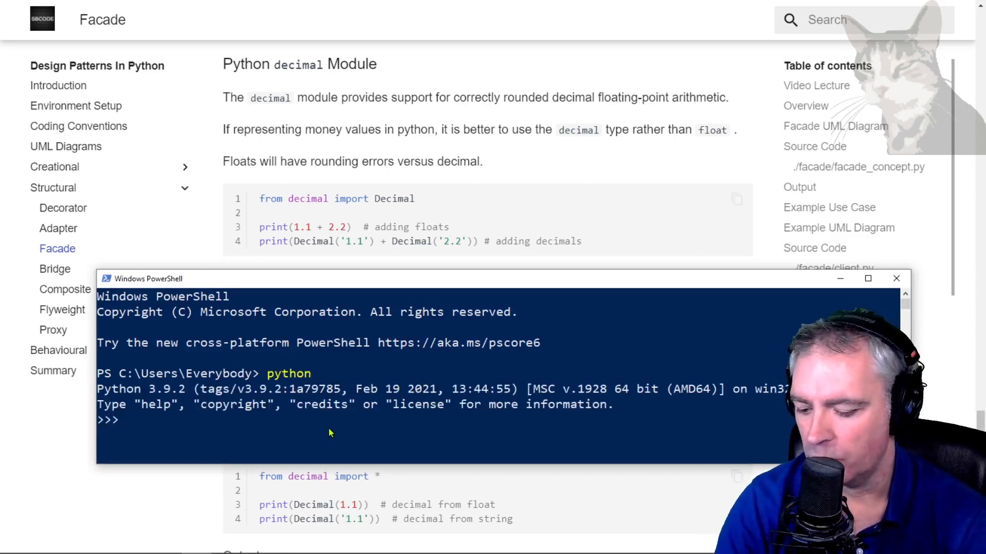
Step: Evaluate 1.1+2.2 in the Python REPL, getting 3.3000000000000003
text(1.1+2.2)
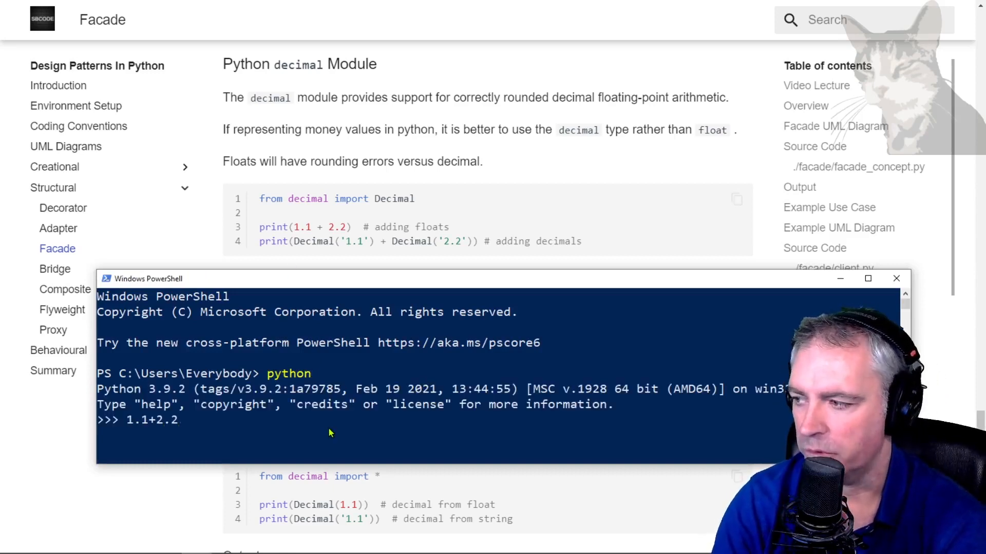
key(Return)
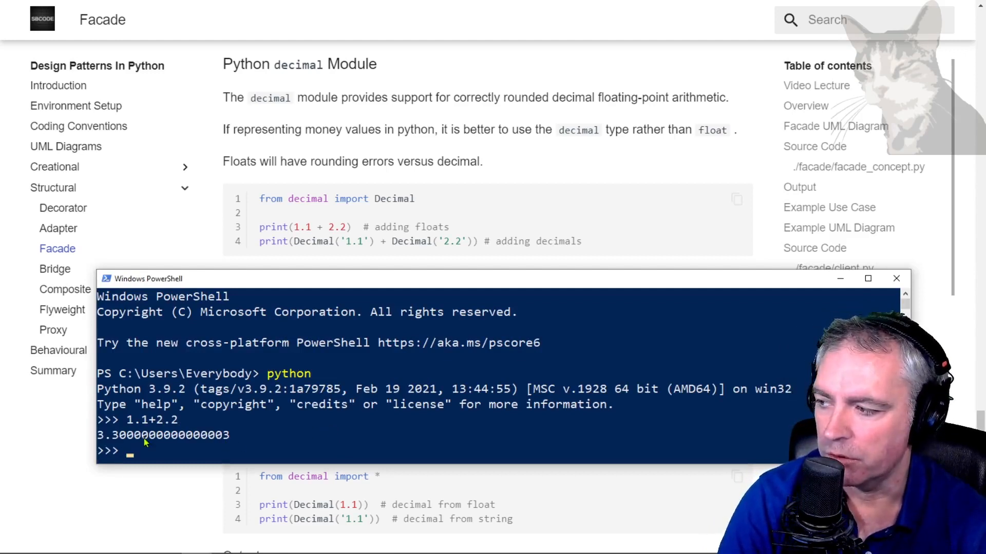
mouse_move(222, 443)
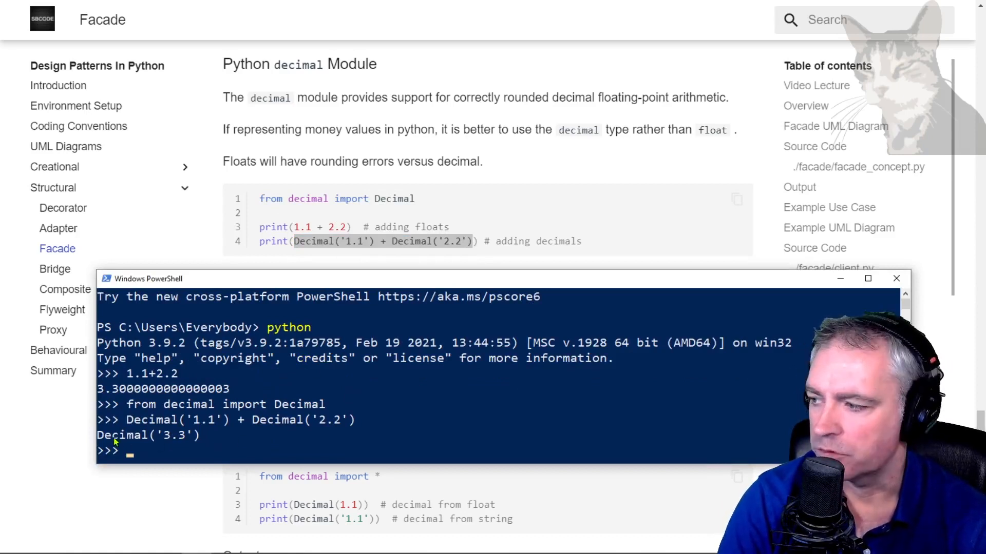
mouse_move(219, 444)
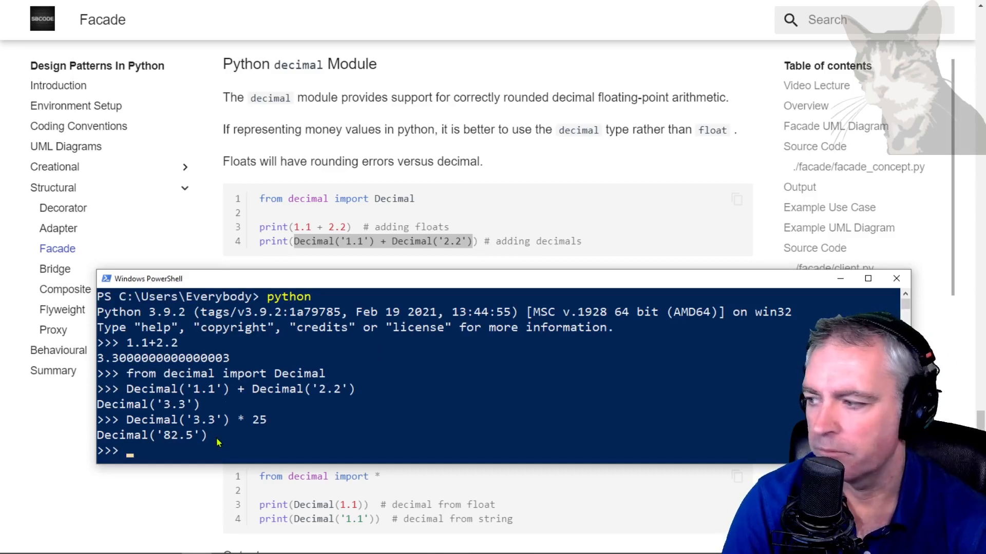
Step: Multiply Decimal('3.3') by the float 1.1, raising a TypeError
text(Decimal('3.3') * 1.1)
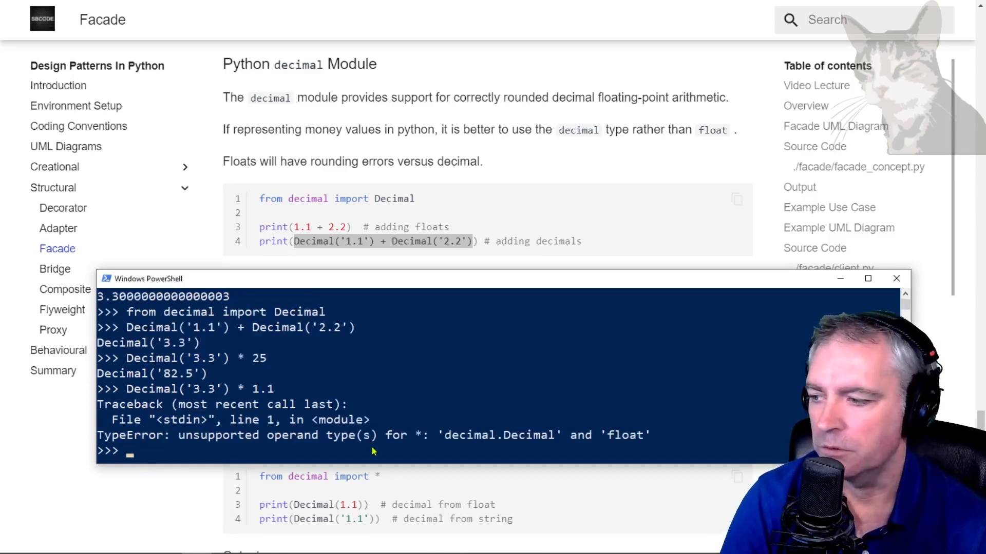
mouse_move(191, 394)
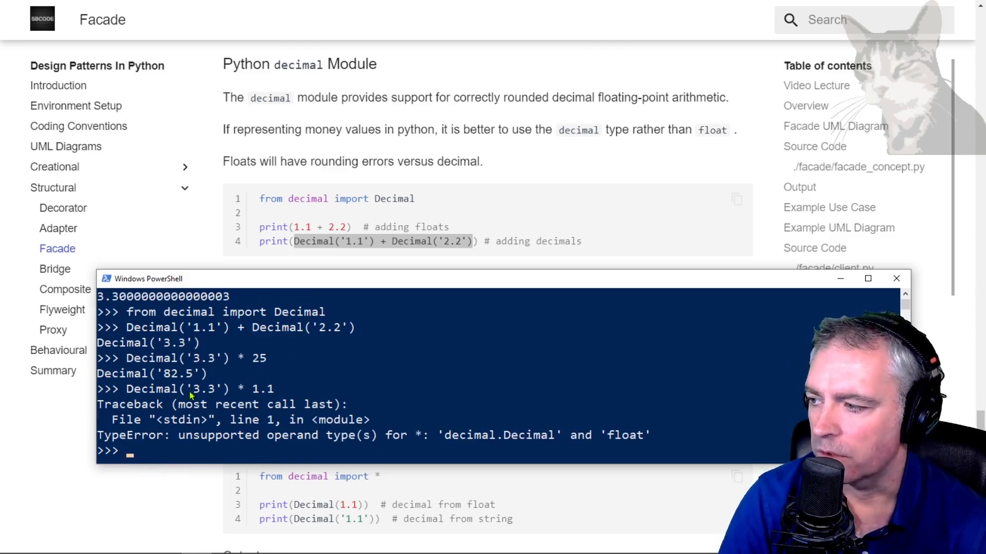
text(Decimal('3.3') * 1.1)
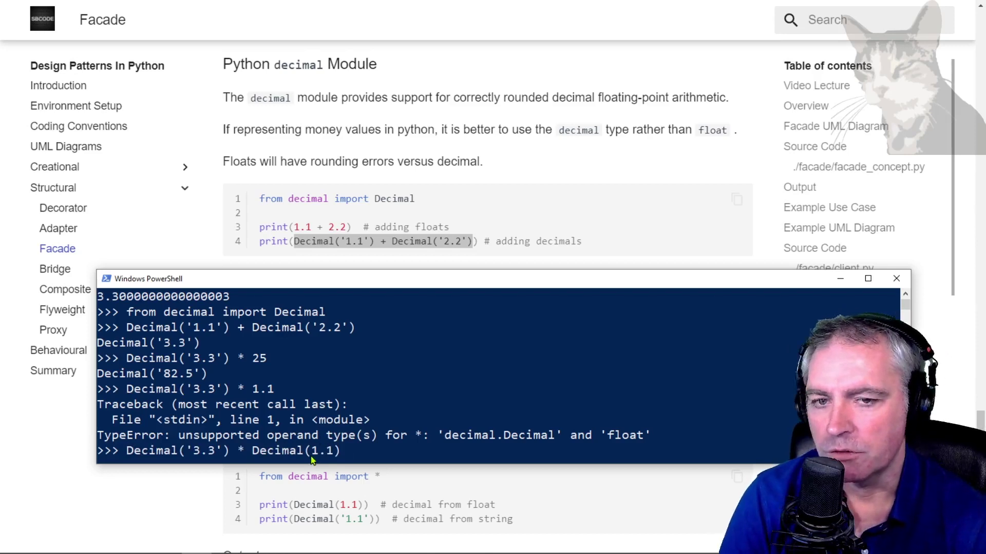
mouse_move(216, 453)
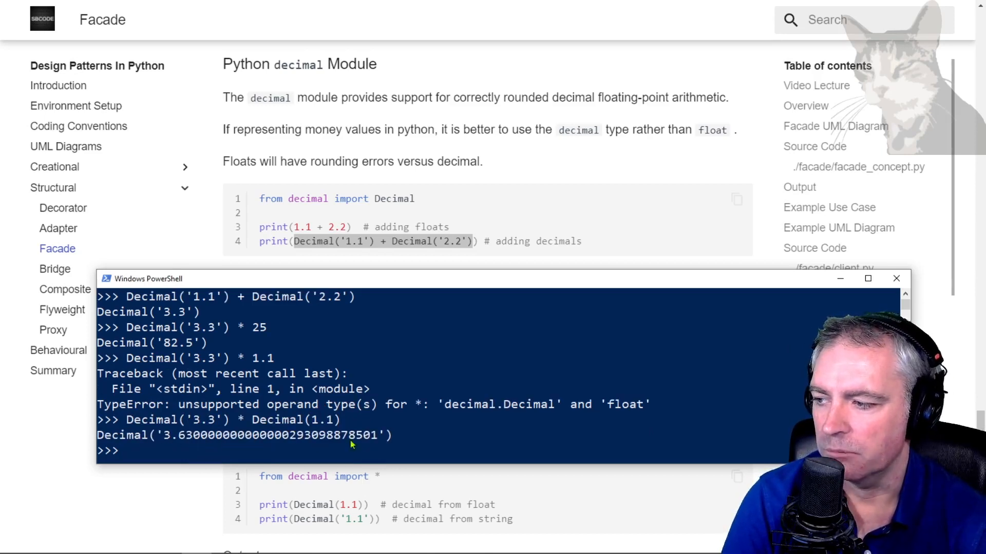
Step: Multiply Decimal('3.3') by Decimal(1.1), then by Decimal('1.1') to get 3.63
text(Decimal('3.3') * Decimal(1.1))
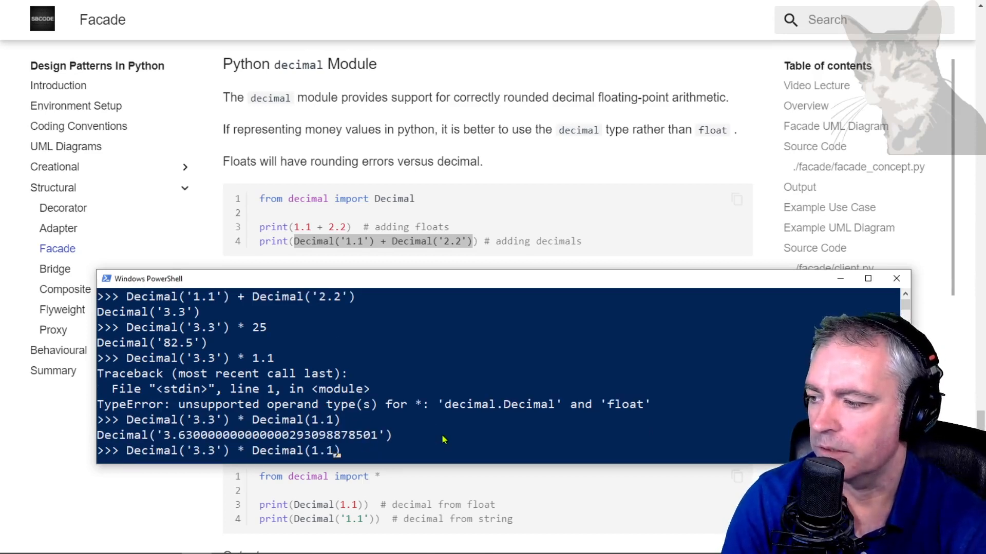
text('1.1')
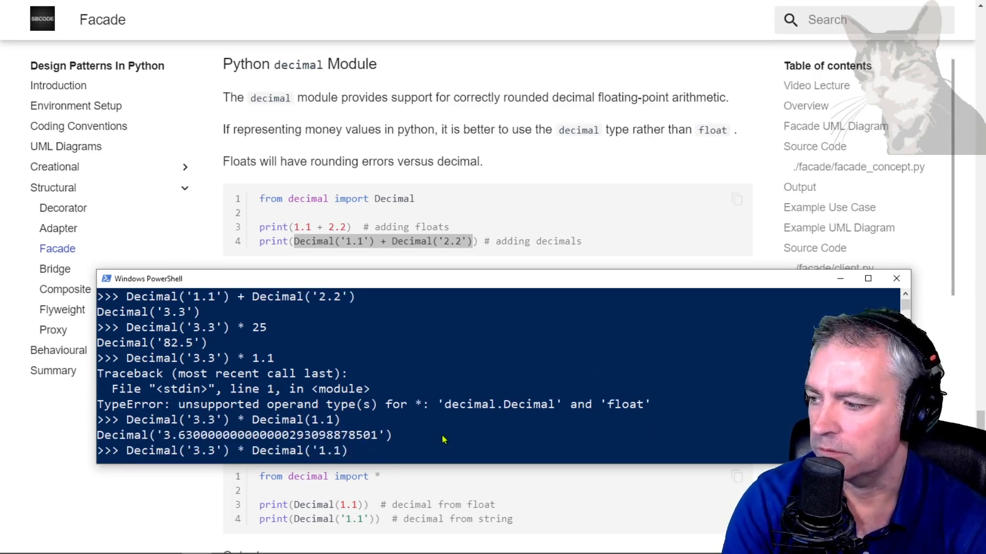
key(Return)
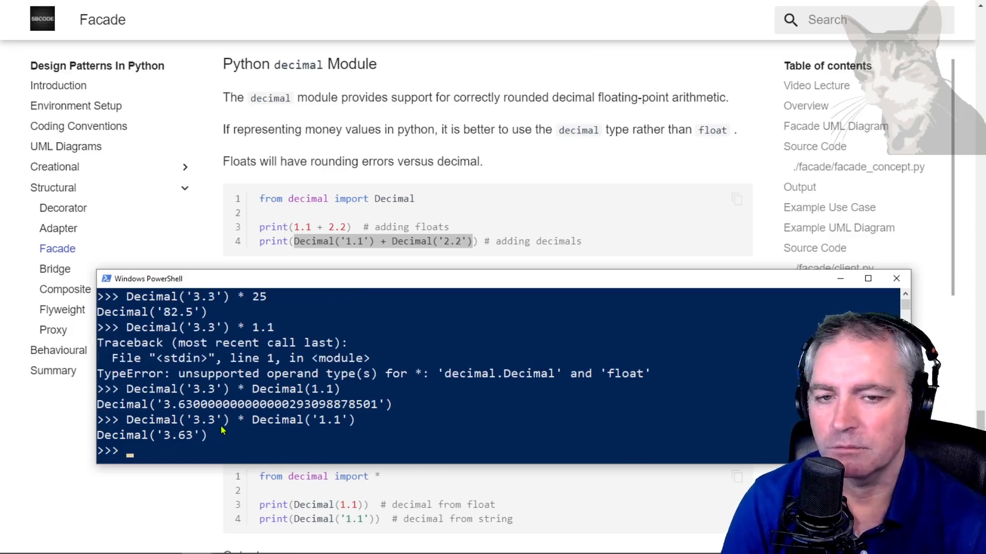
mouse_move(370, 427)
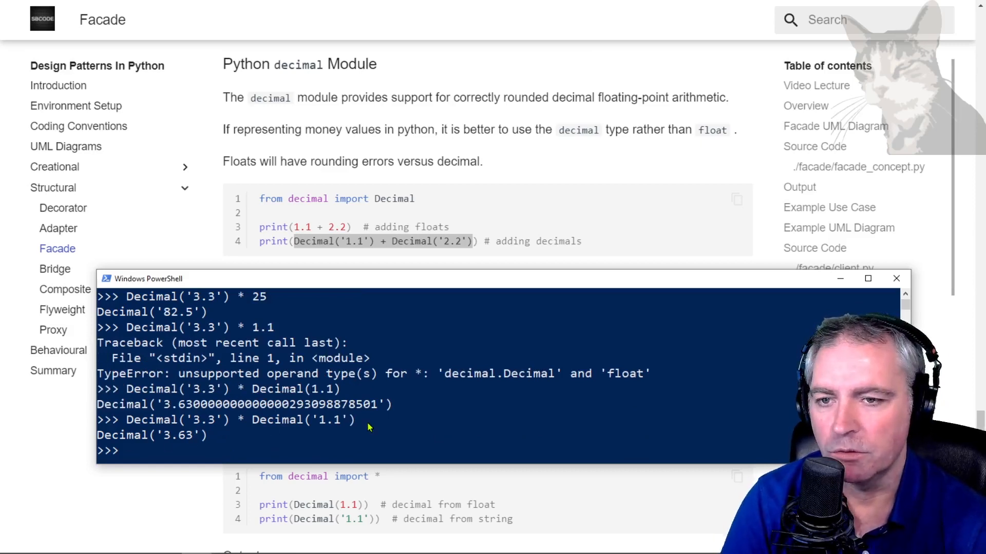